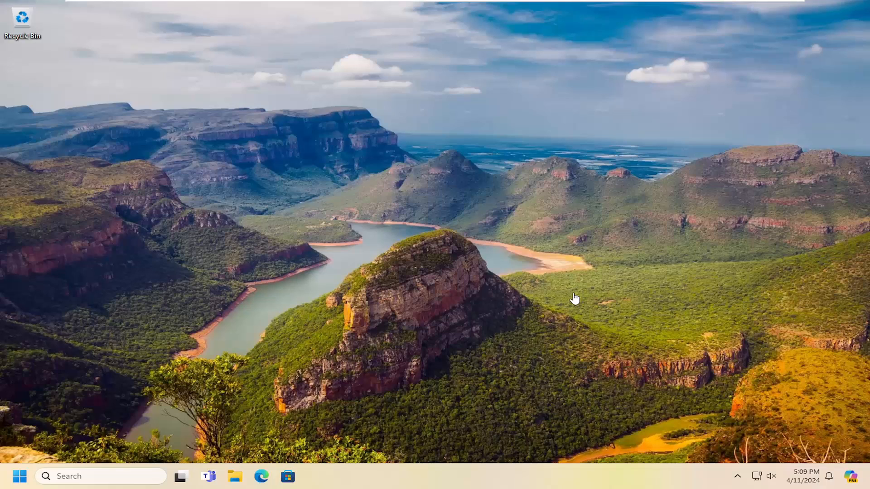
mouse_move(388, 149)
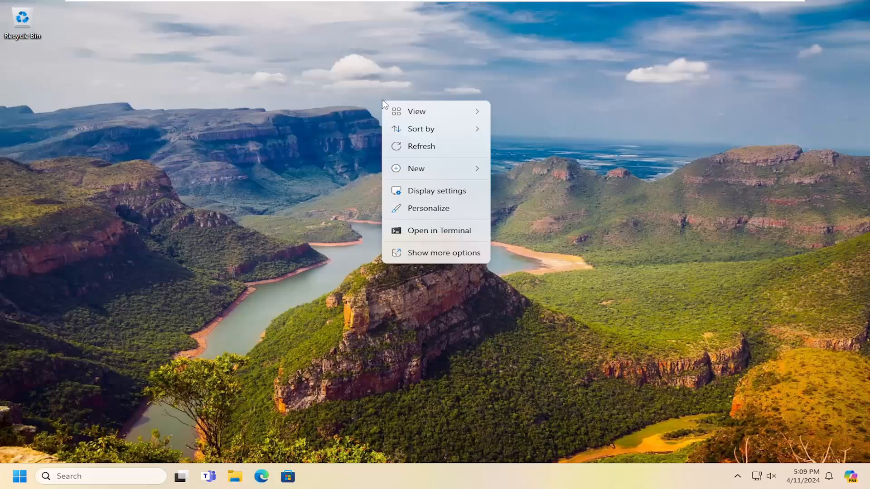
- Start the Create Shortcut wizard from the desktop's New menu
left_click(415, 169)
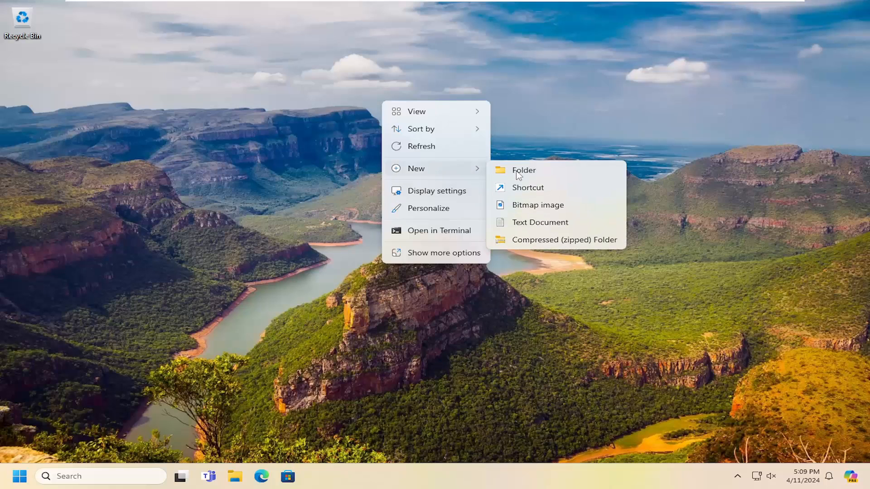
left_click(527, 188)
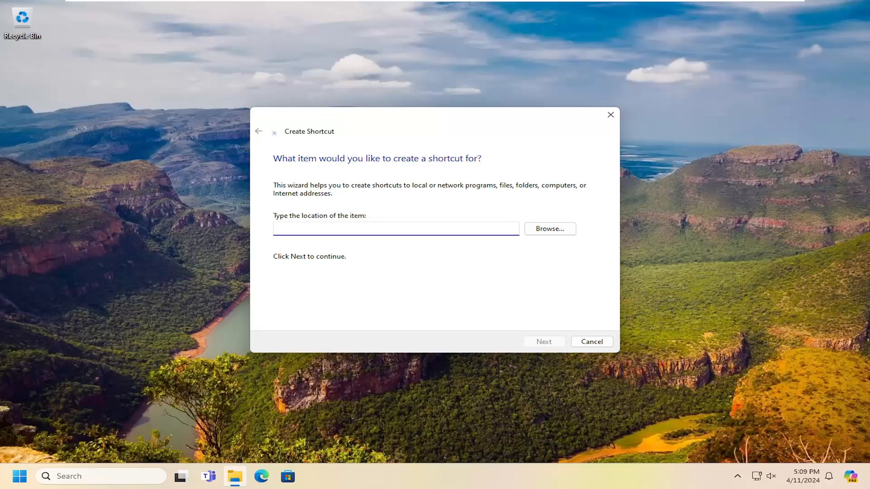
- Set the shortcut's target location to C:/Windows/System32/taskmgr
left_click(396, 229)
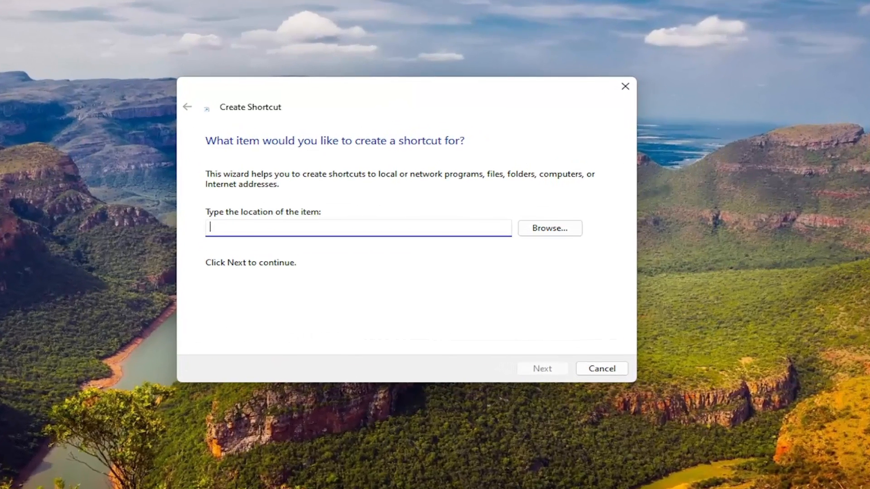
type("C:/Windows/System32/taskmgr")
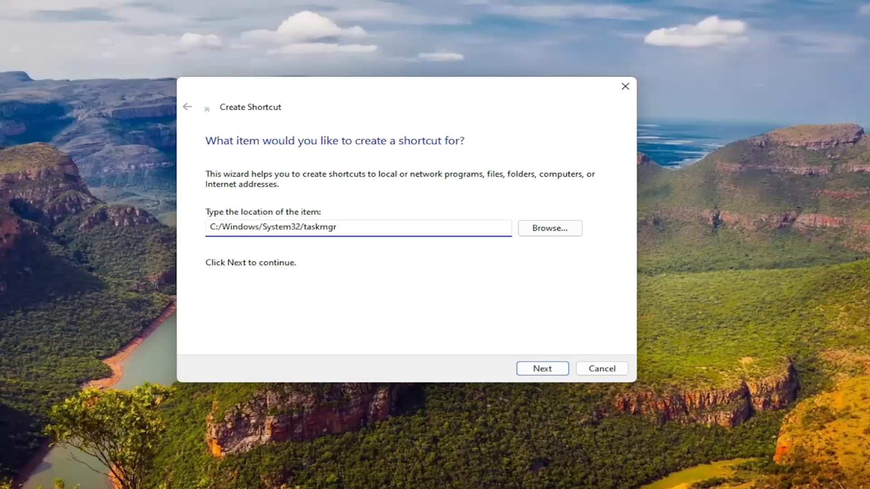
mouse_move(296, 269)
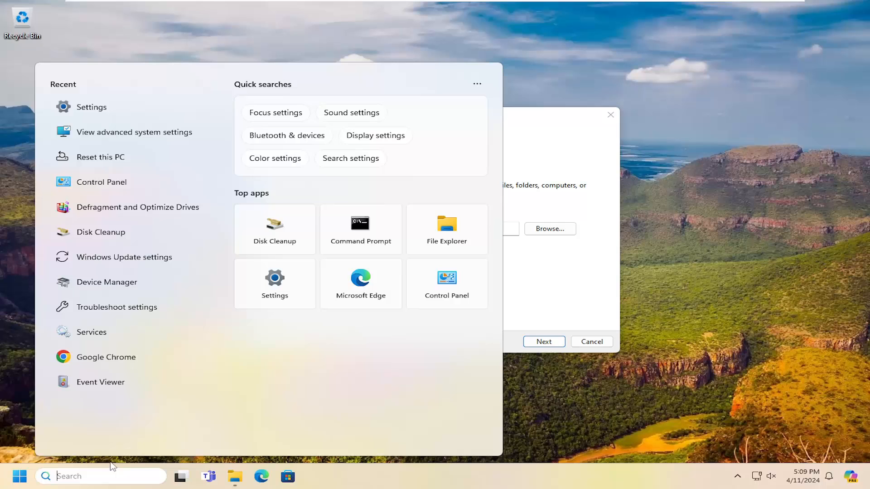
- Bring up File Explorer on This PC, listing Local Disk (C:) and the DVD drive
type("file explorer")
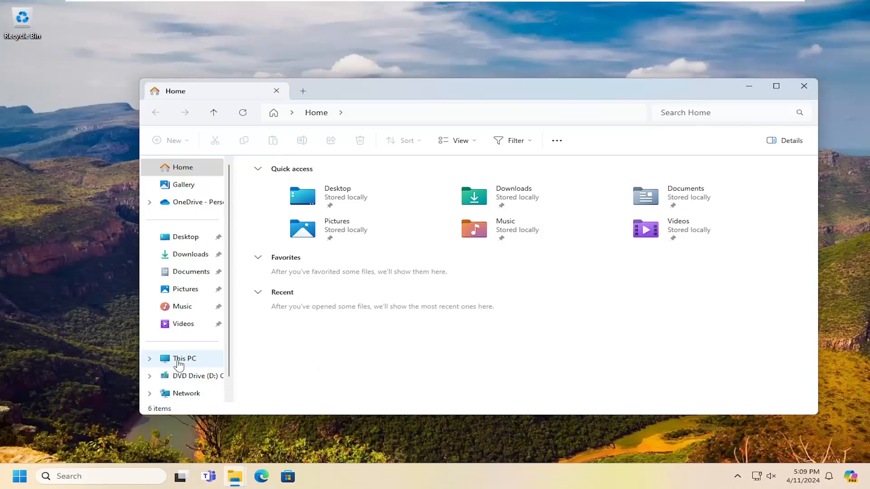
left_click(184, 358)
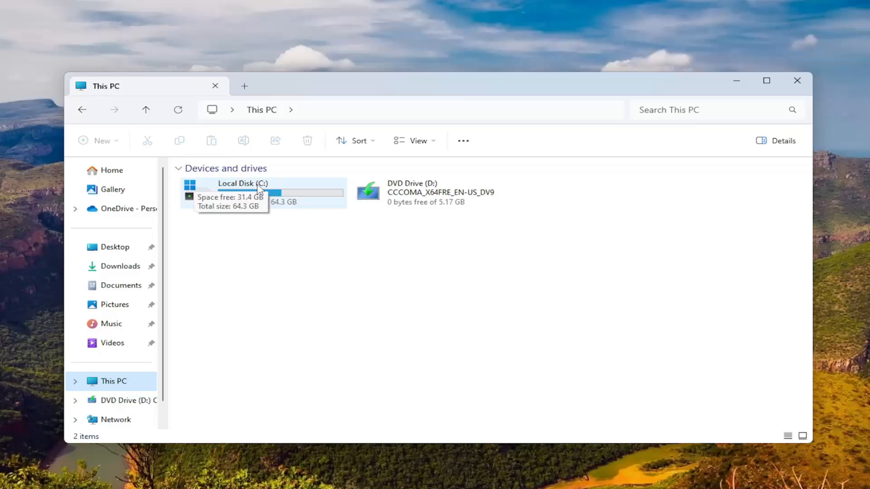
mouse_move(277, 184)
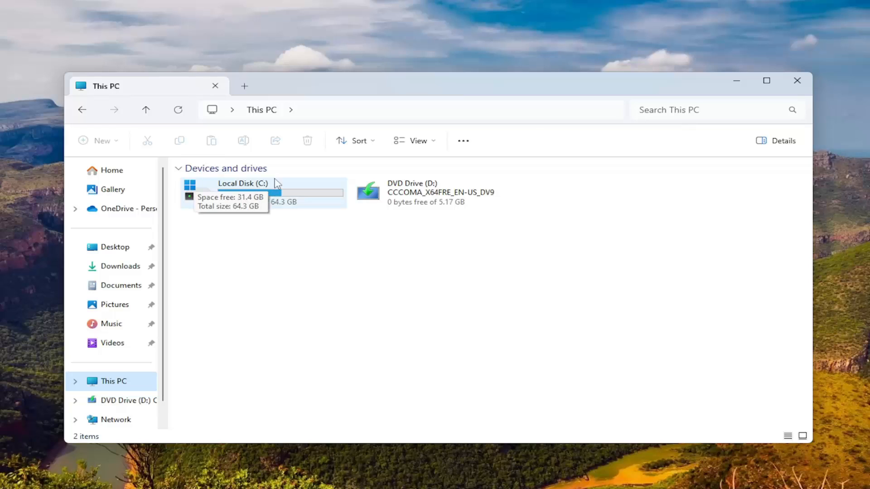
mouse_move(521, 171)
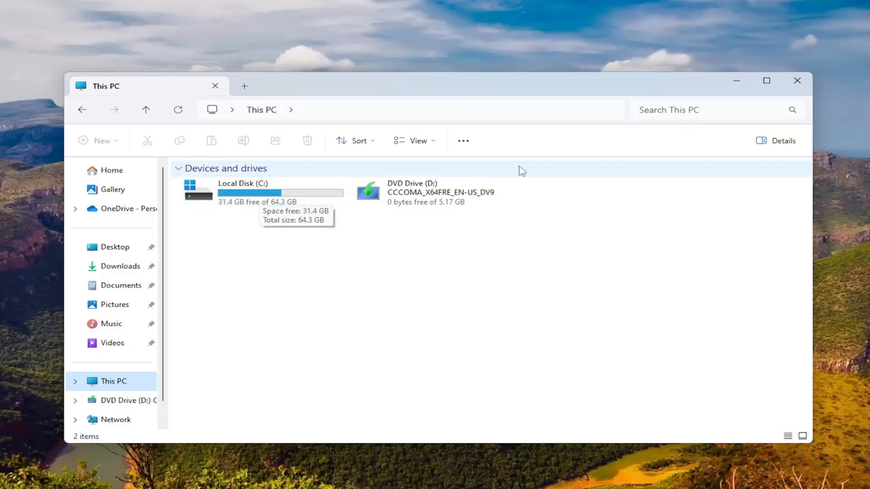
mouse_move(797, 80)
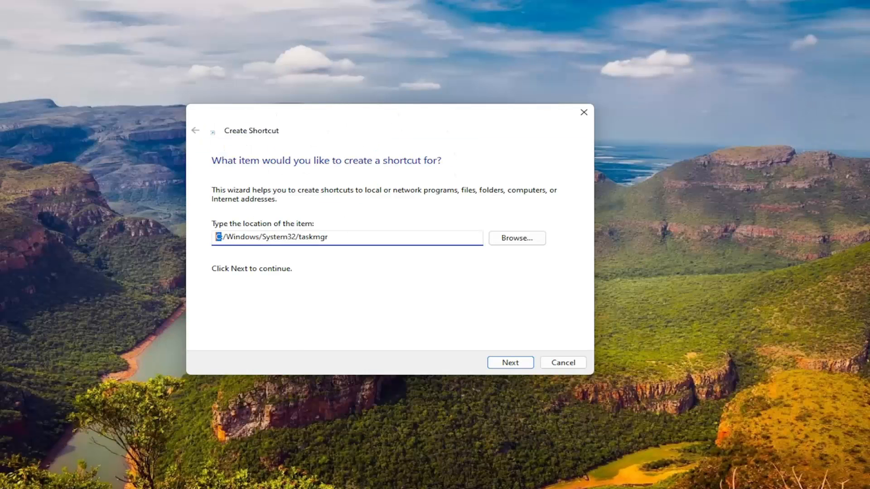
mouse_move(496, 398)
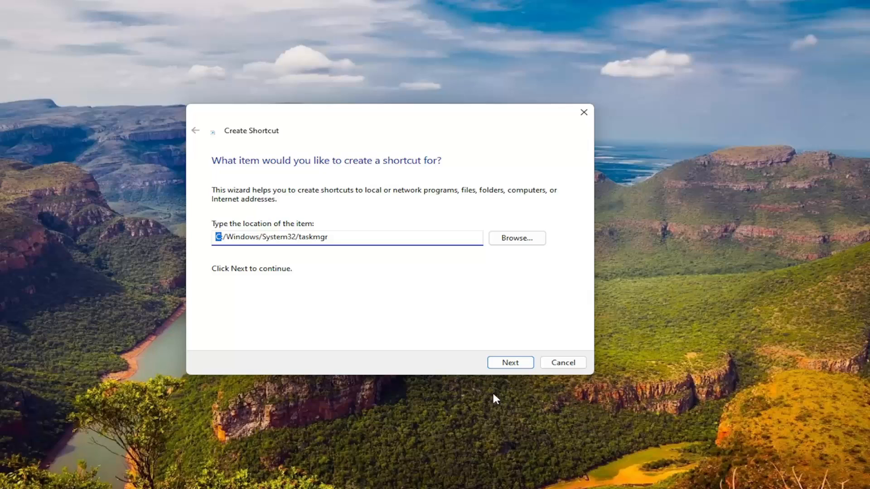
- Name the shortcut Task Manager and finish creating it
left_click(509, 362)
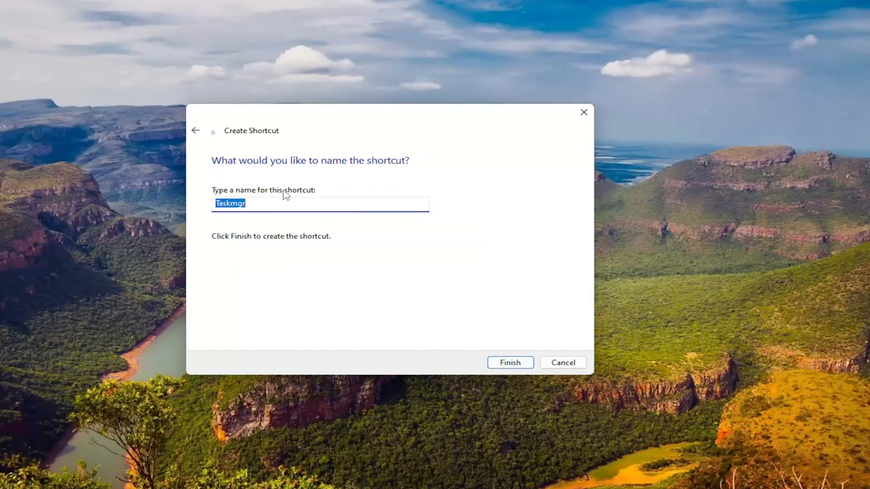
type("Task Manag")
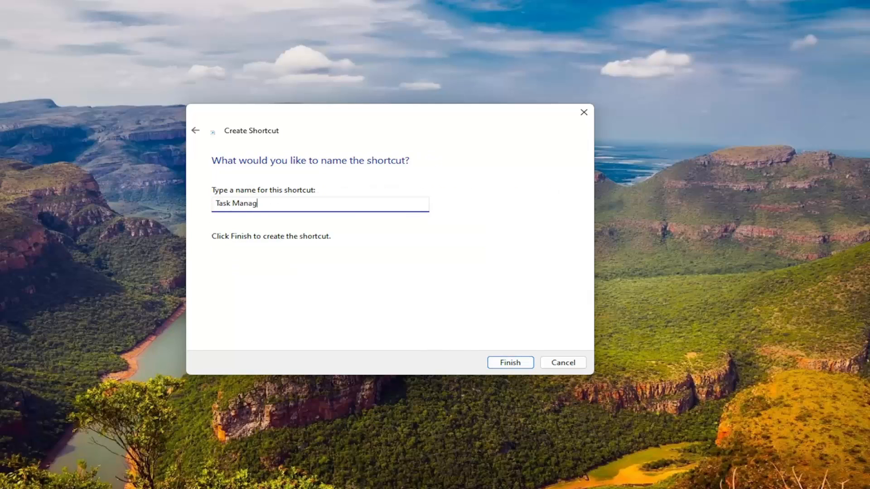
left_click(509, 362)
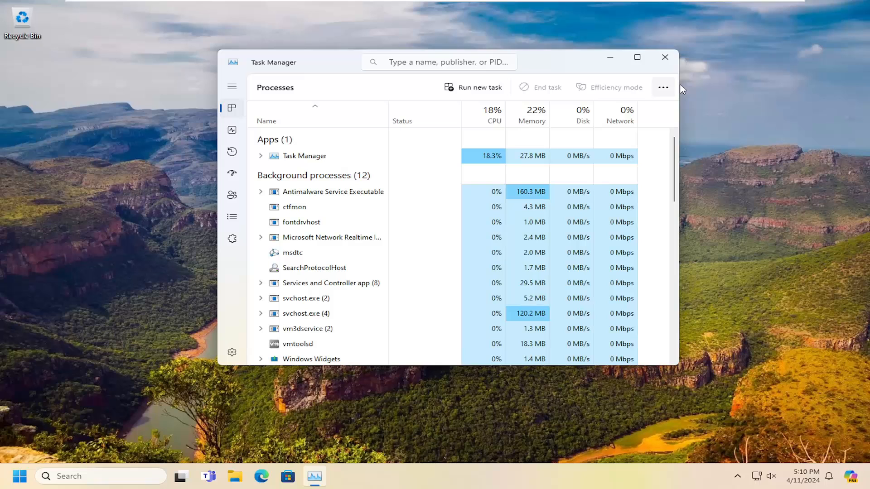
- Close Task Manager, leaving its new shortcut on the desktop
left_click(664, 57)
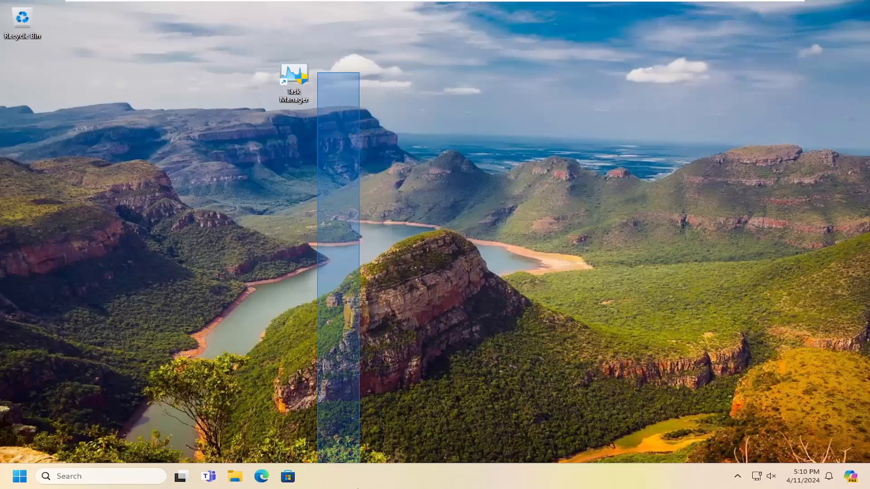